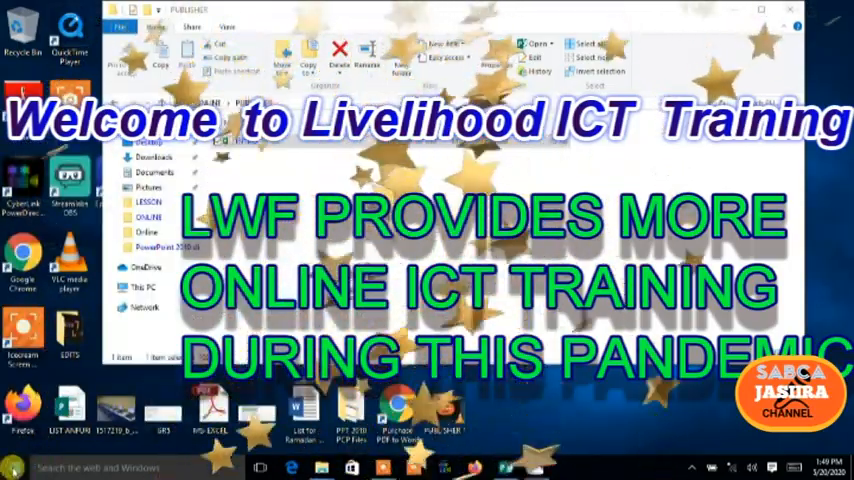
Step: Launch Publisher 2013 from the Microsoft Office 2013 group in the Start menu
left_click(14, 468)
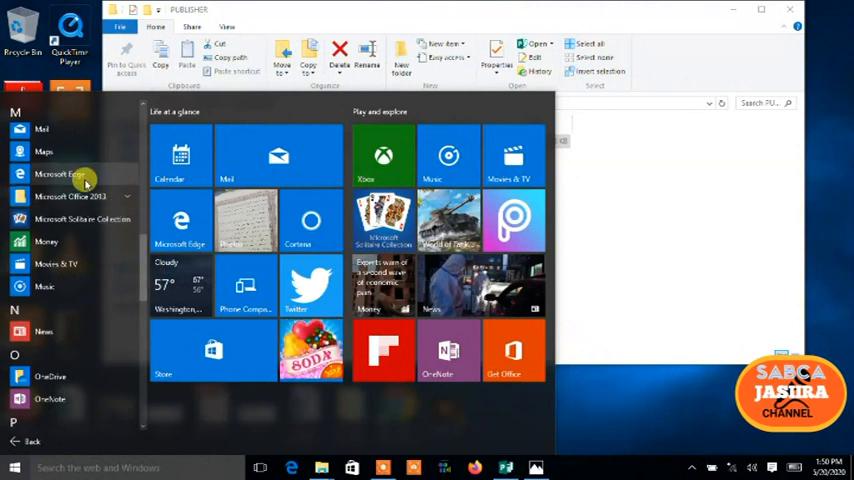
left_click(70, 196)
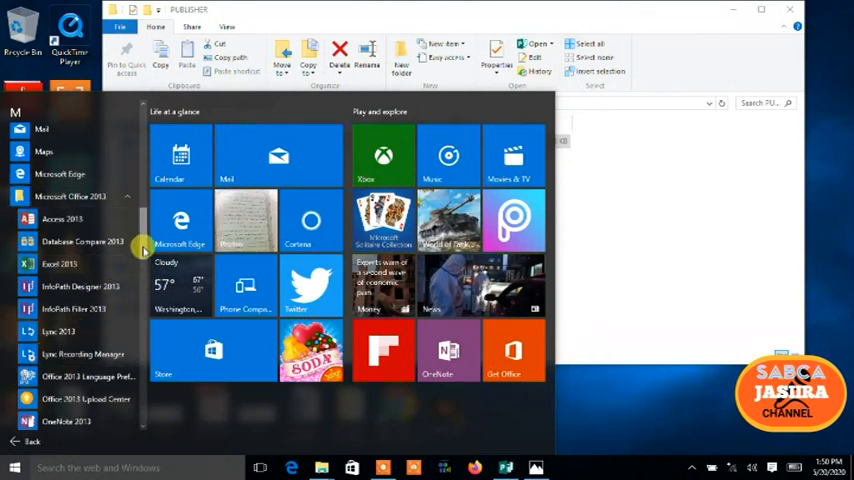
scroll("down", 3)
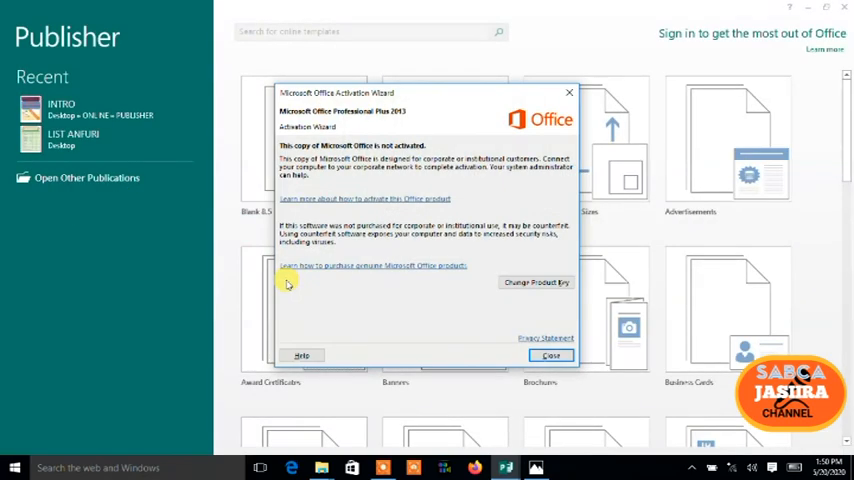
Step: Dismiss the activation notice and browse the built-in Calendars template category
left_click(552, 356)
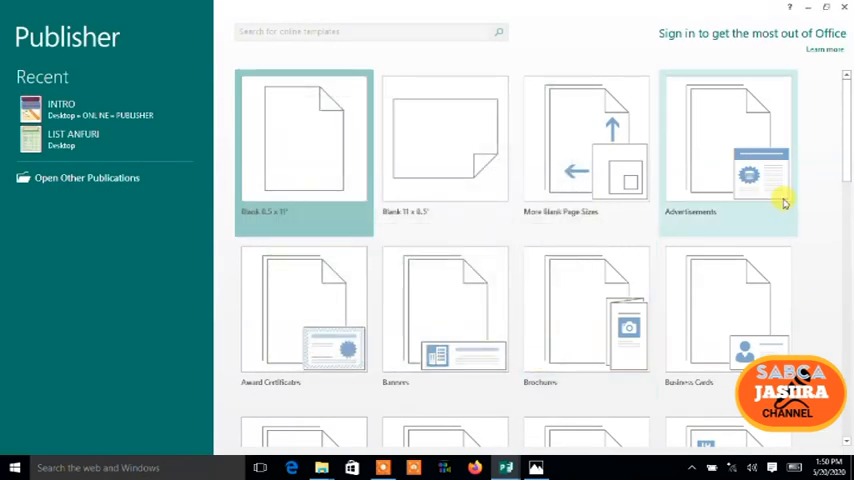
scroll("down", 3)
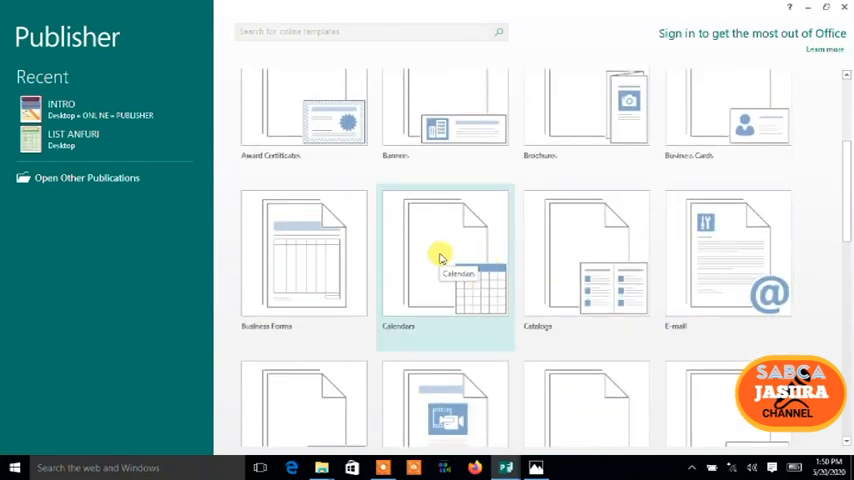
left_click(444, 250)
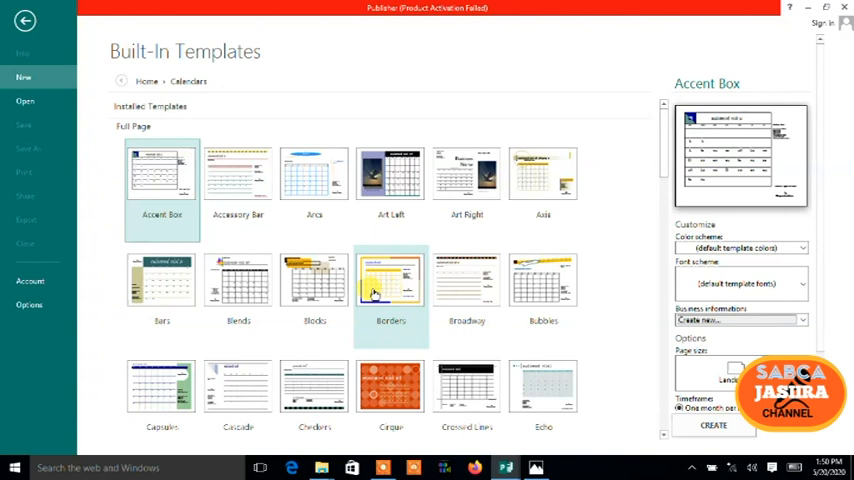
Step: Choose the Borders calendar design with the Aspect colour scheme and Arial Rounded MT Bold fonts
left_click(392, 282)
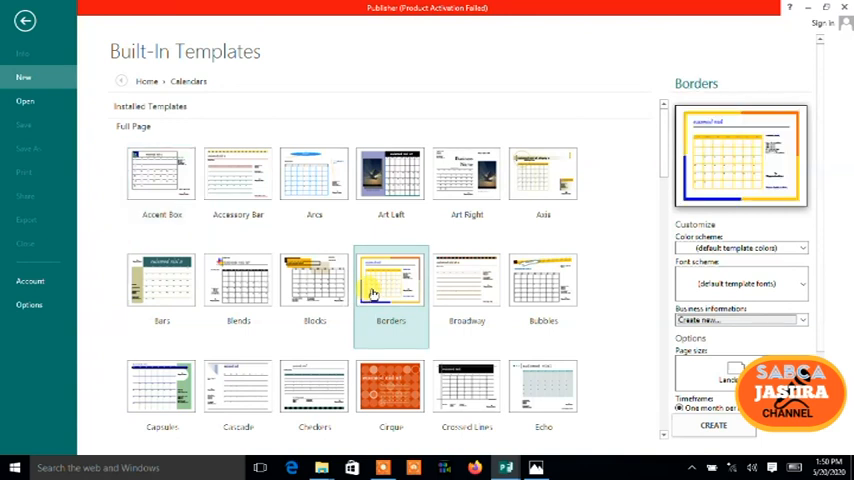
left_click(544, 388)
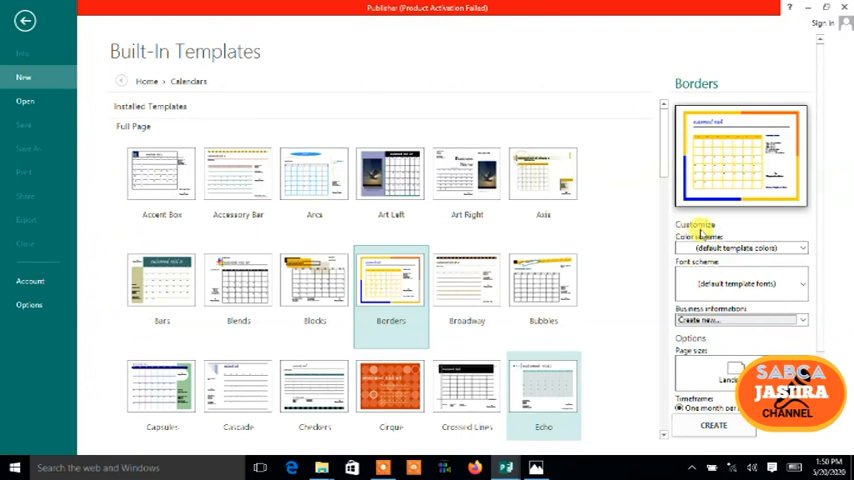
scroll("down", 3)
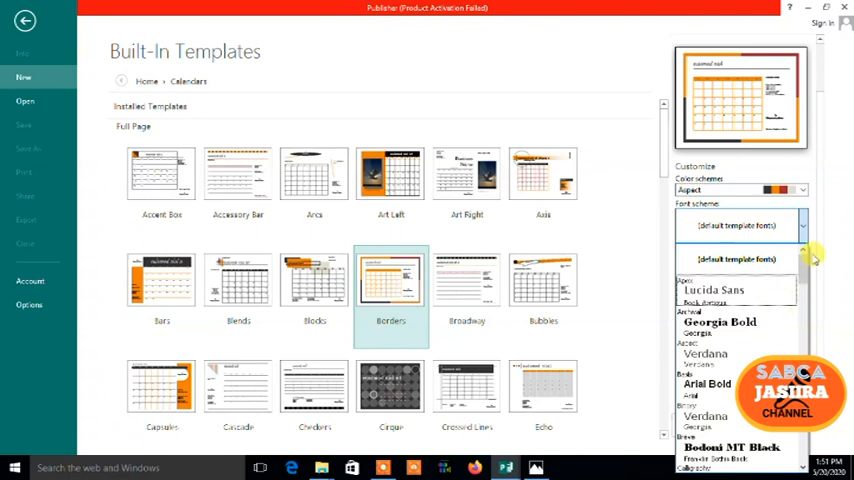
scroll("down", 3)
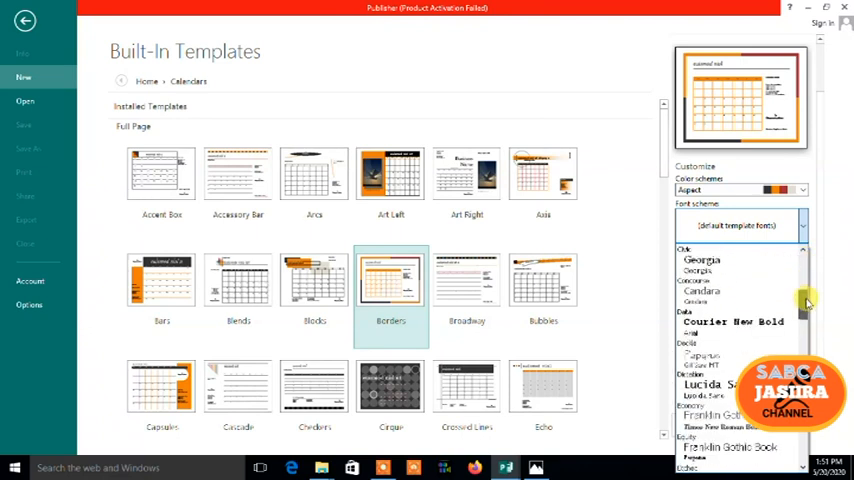
scroll("down", 3)
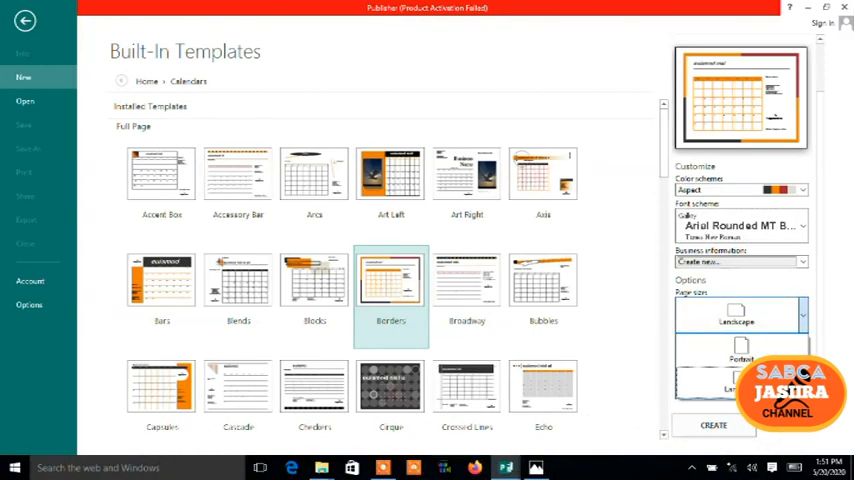
left_click(392, 280)
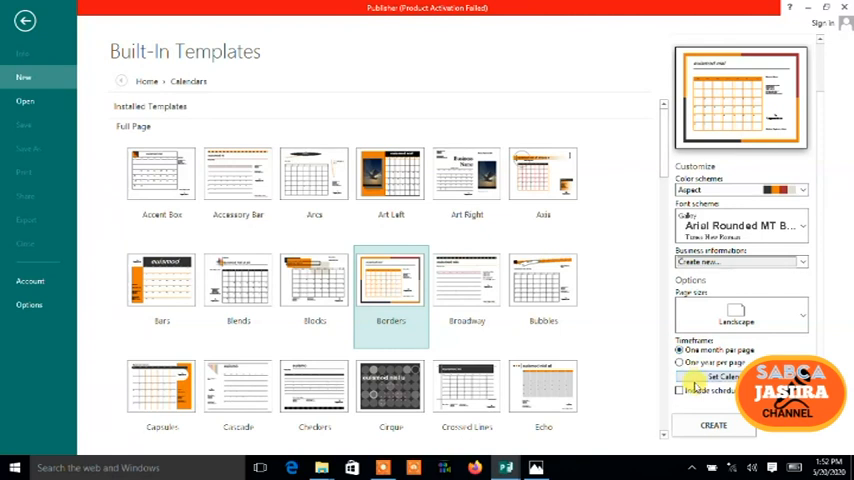
Step: Keep one month per page and set the calendar dates from January to December 2020
left_click(680, 362)
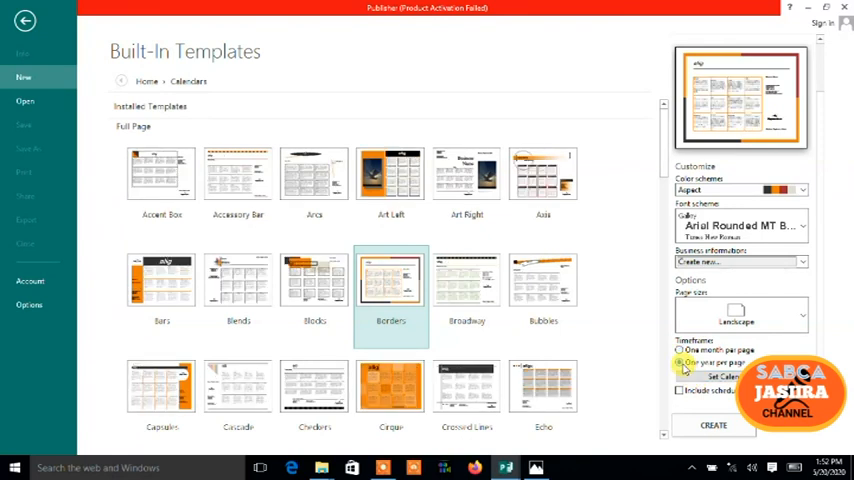
left_click(680, 348)
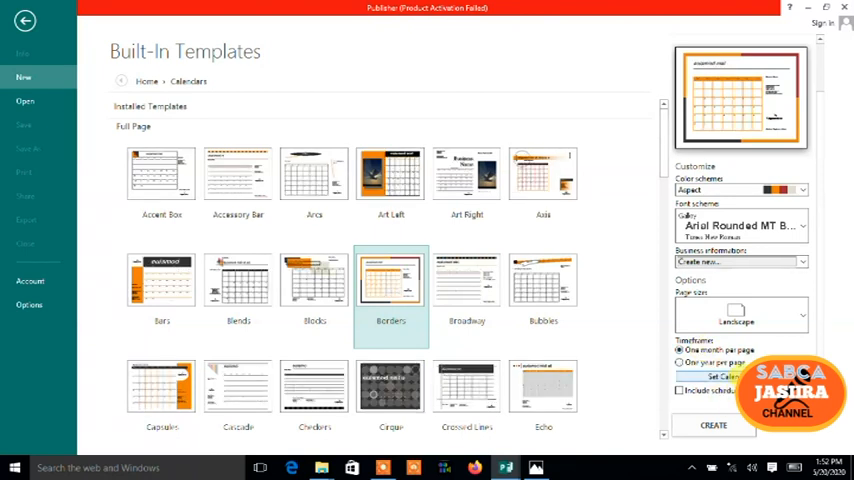
left_click(724, 376)
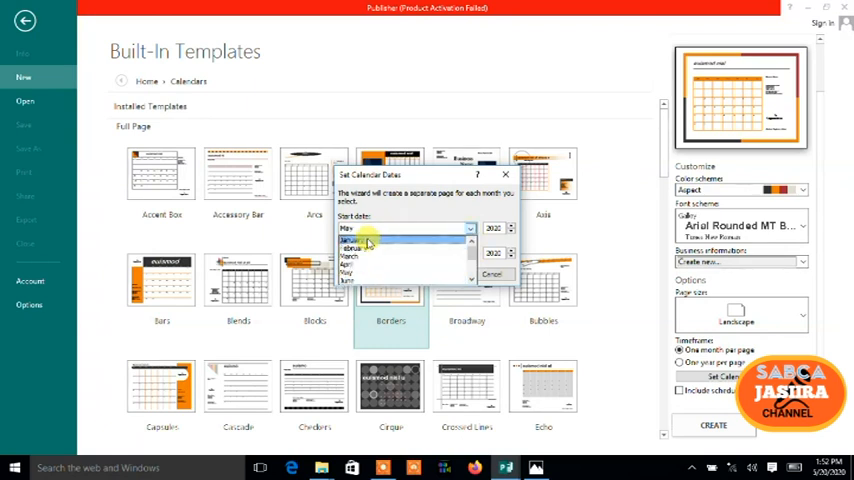
left_click(352, 236)
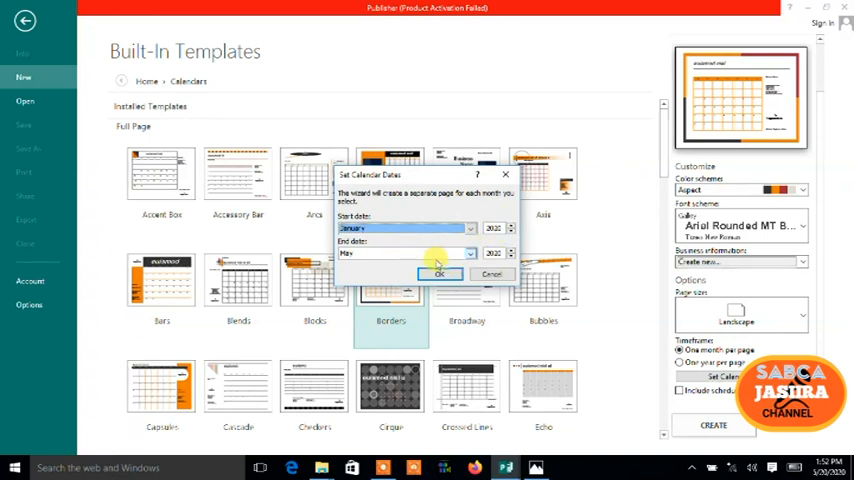
left_click(470, 252)
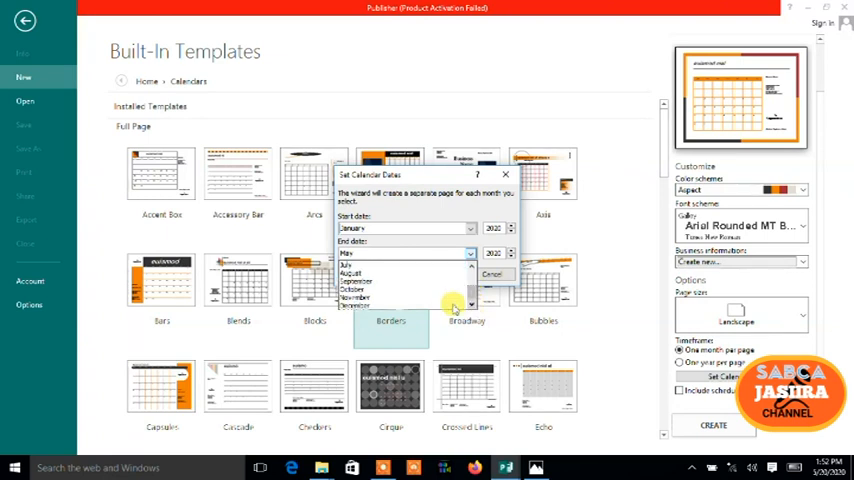
left_click(356, 252)
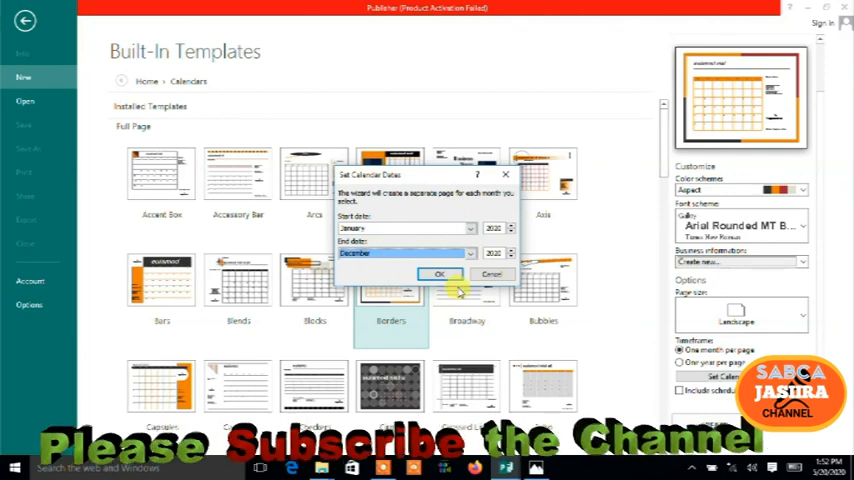
left_click(438, 272)
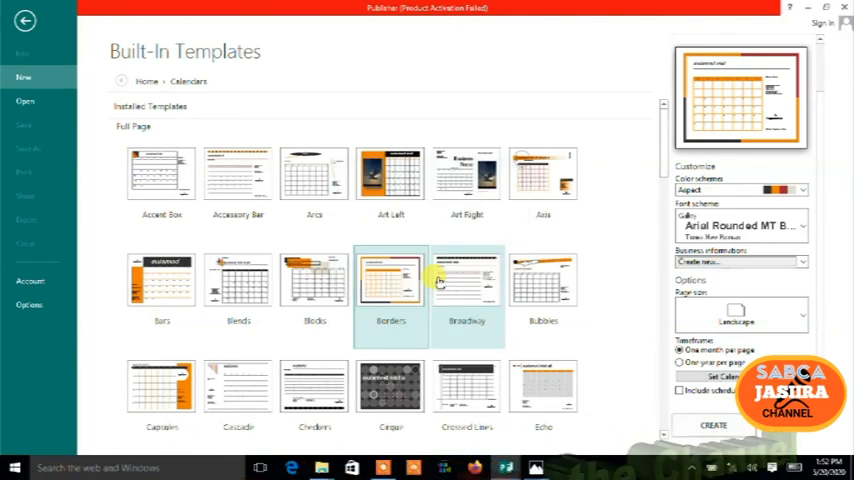
Step: Create the Borders calendar publication, opening at January 2020 with twelve monthly pages
left_click(390, 280)
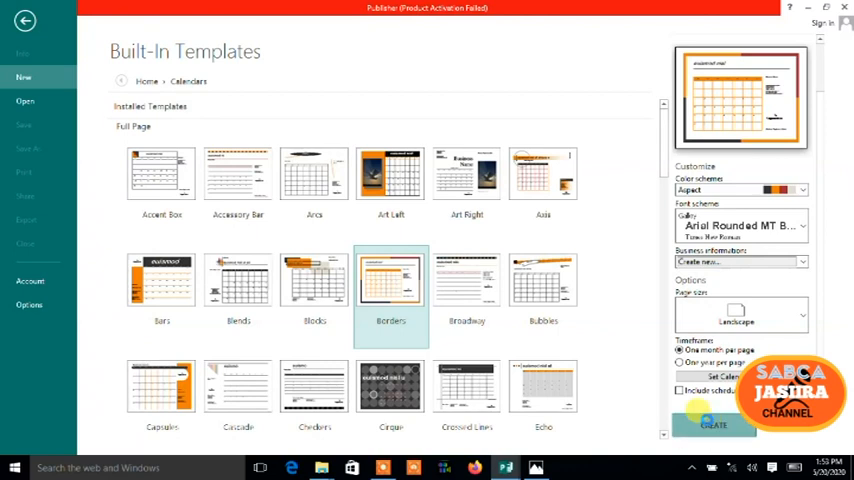
left_click(714, 424)
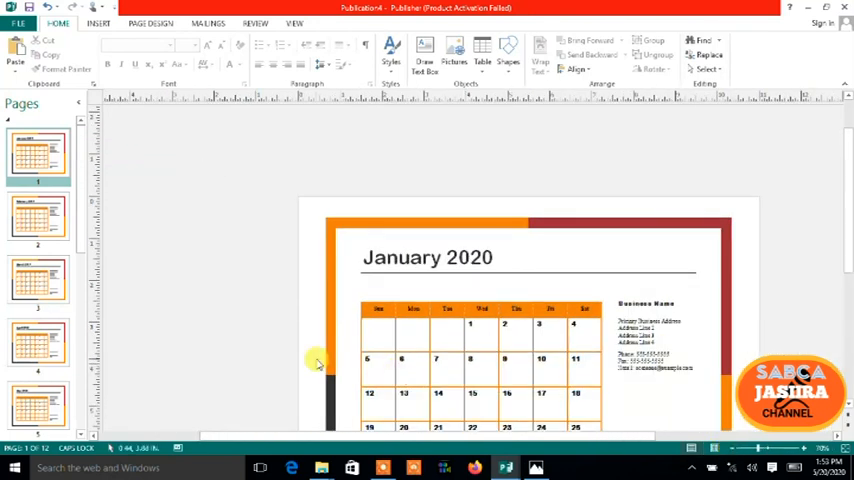
Step: Show page 12, December 2020, in the Pages pane
left_click(38, 218)
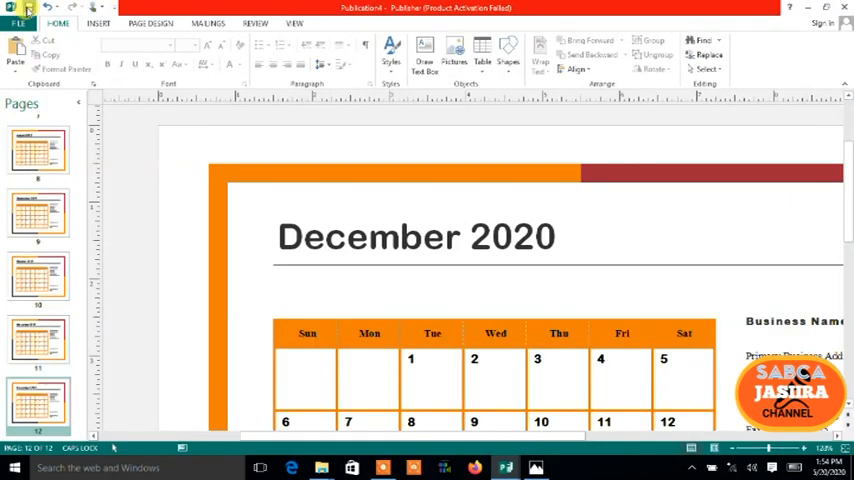
Step: Save the calendar via Save As into the Desktop's ONLINE > PUBLISHER folder
left_click(16, 18)
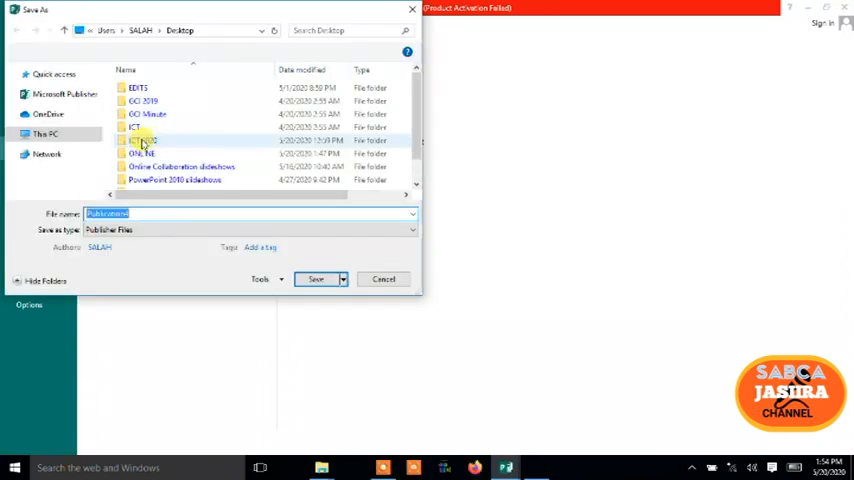
mouse_move(144, 140)
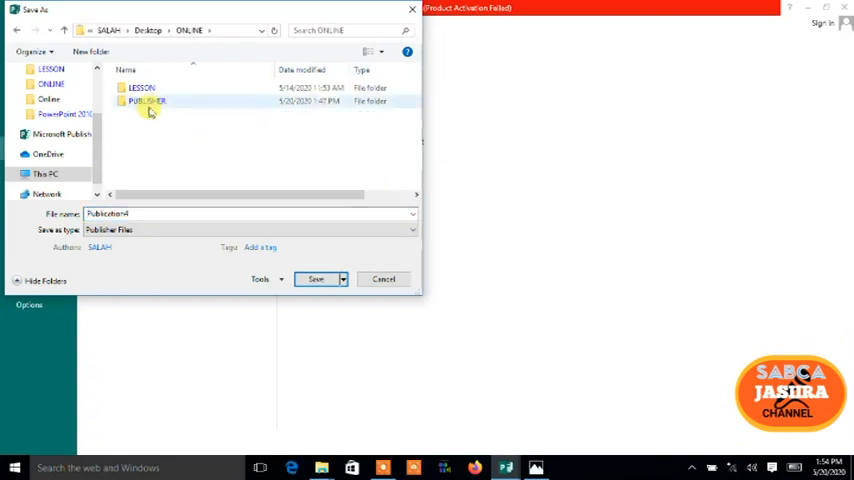
double_click(148, 100)
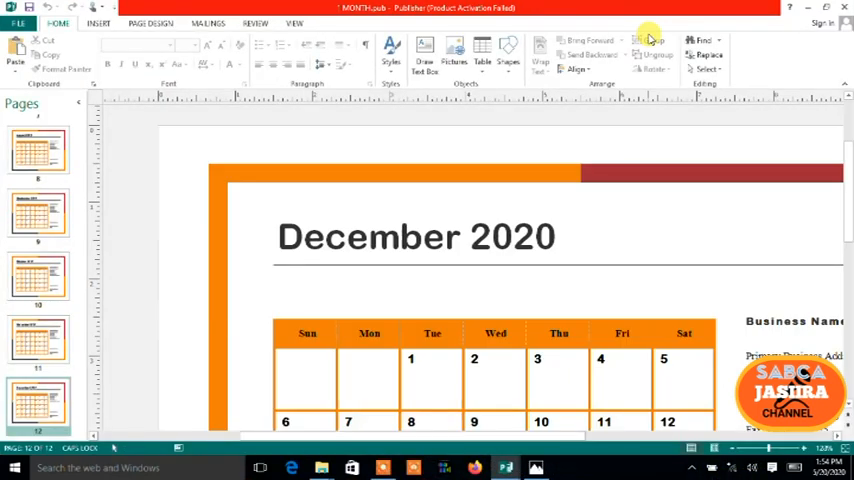
Step: Start a new publication from File > New and reach the built-in Calendars templates
left_click(18, 24)
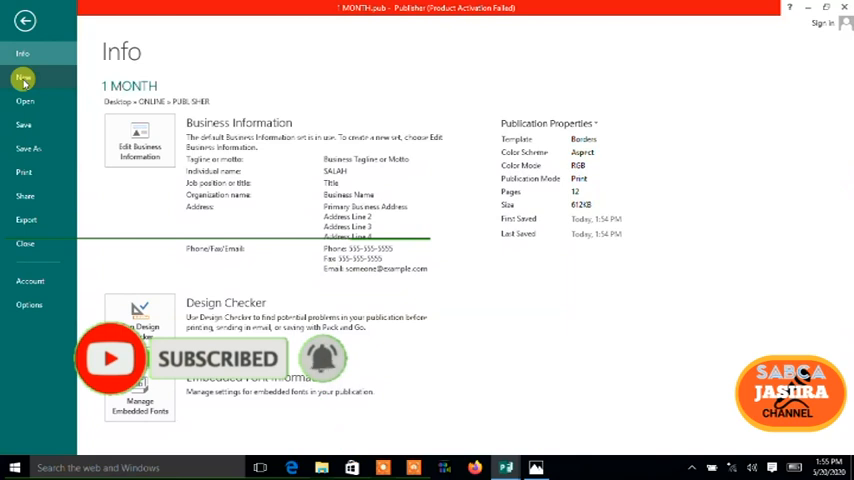
left_click(24, 80)
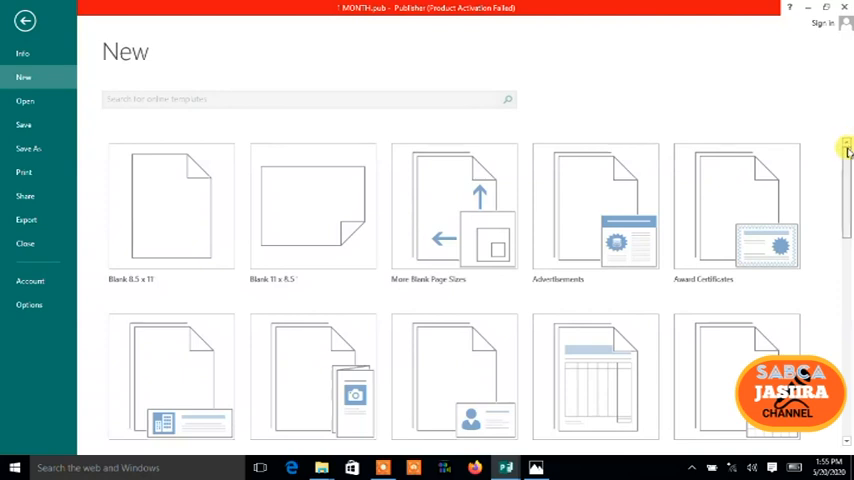
scroll("down", 3)
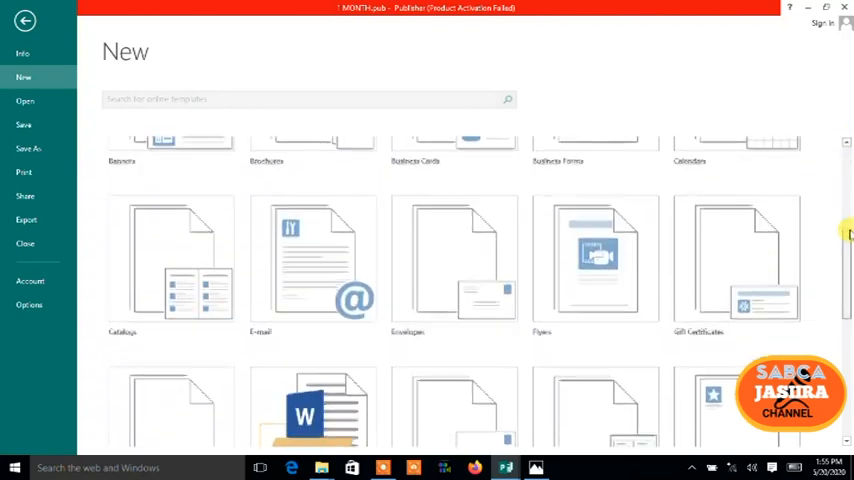
scroll("down", 3)
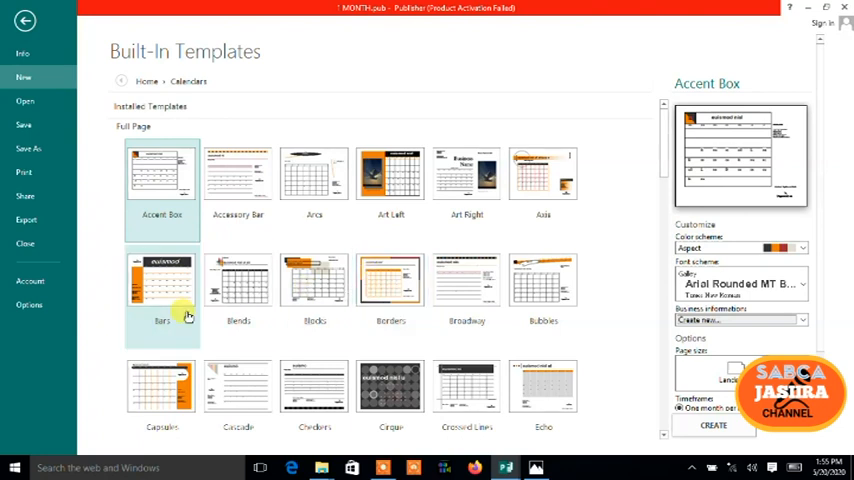
Step: Choose the Capsules design with Burgundy colours, Consolas fonts, landscape and one year per page
left_click(162, 384)
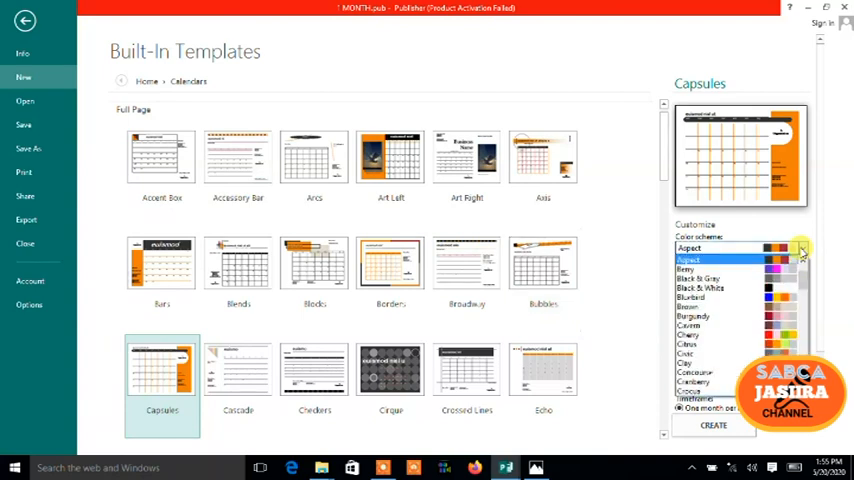
left_click(688, 316)
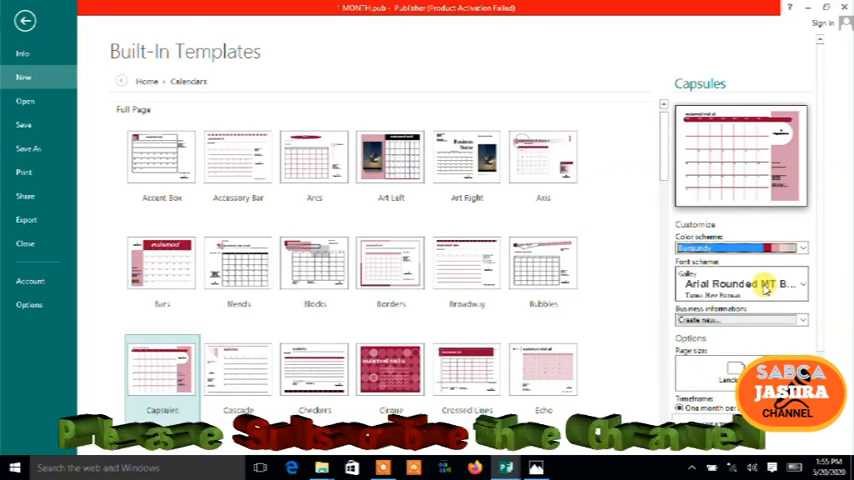
left_click(802, 284)
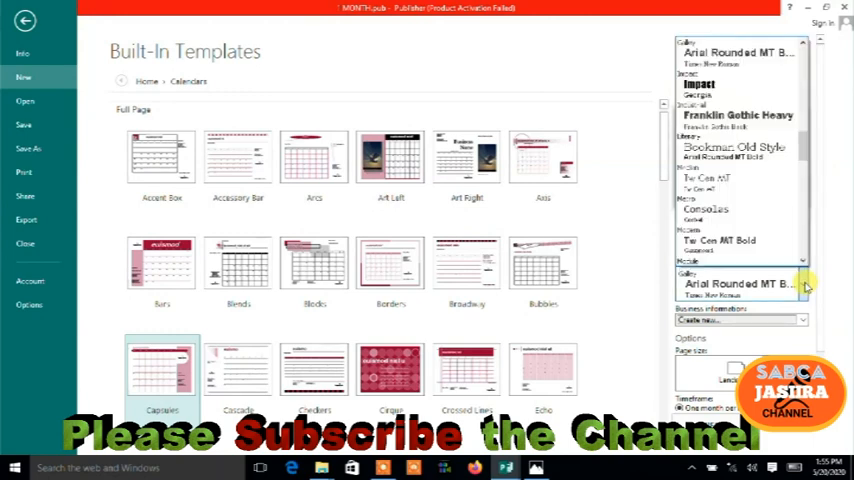
scroll("down", 3)
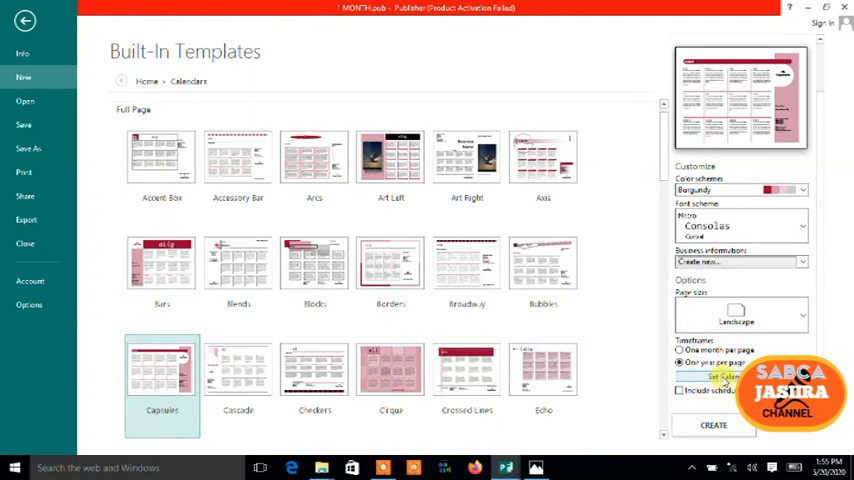
Step: Set the dates to January–December 2021 and create the one-page Capsules year calendar
left_click(720, 376)
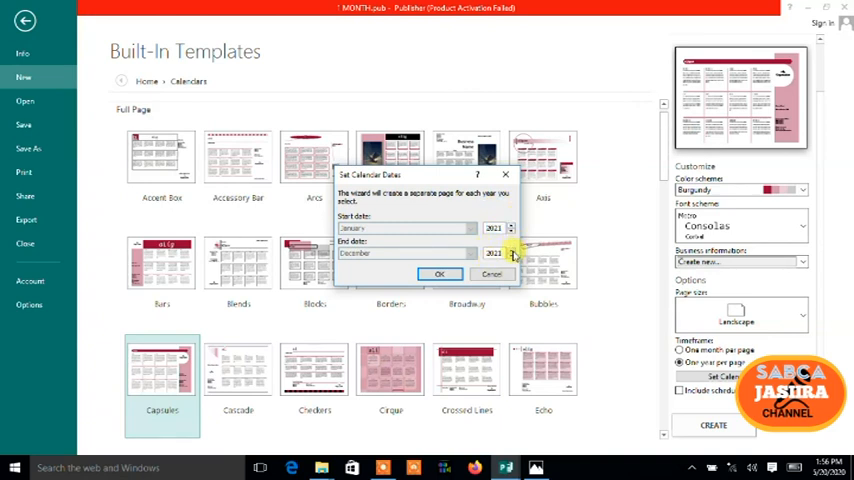
mouse_move(570, 272)
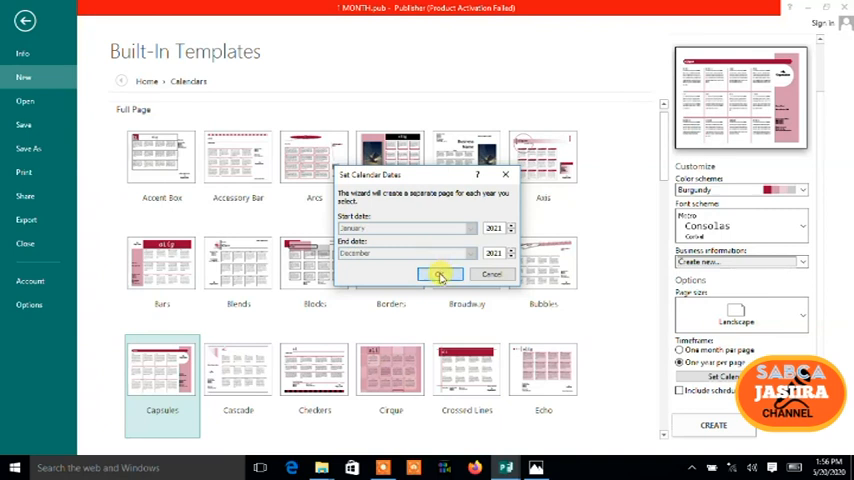
left_click(440, 276)
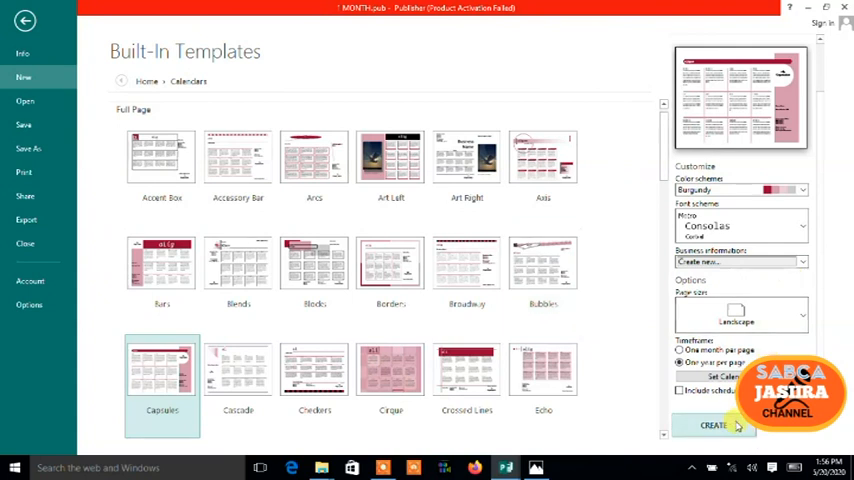
left_click(804, 260)
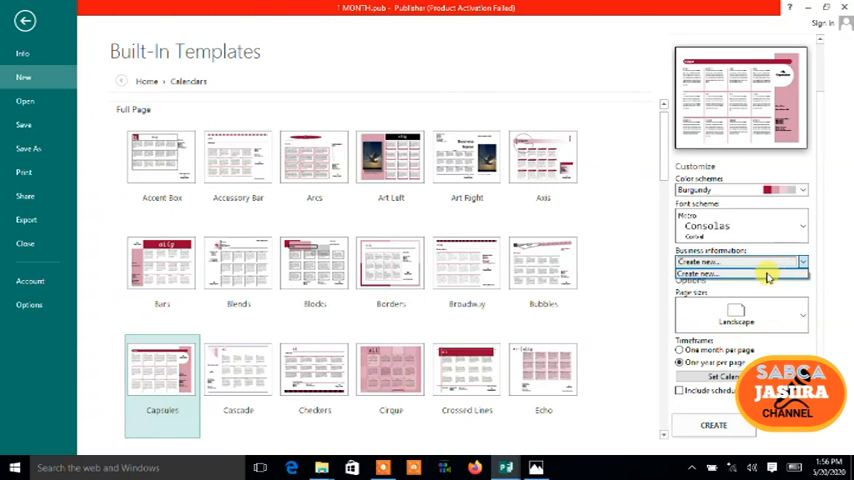
mouse_move(718, 428)
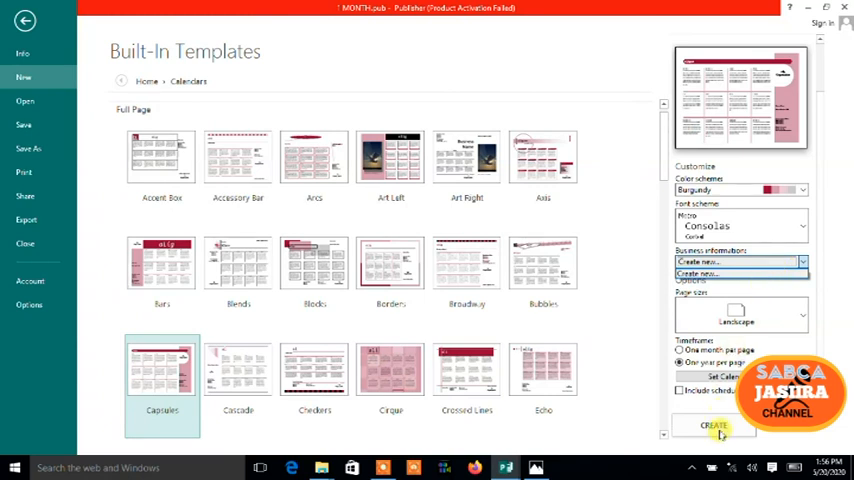
left_click(712, 424)
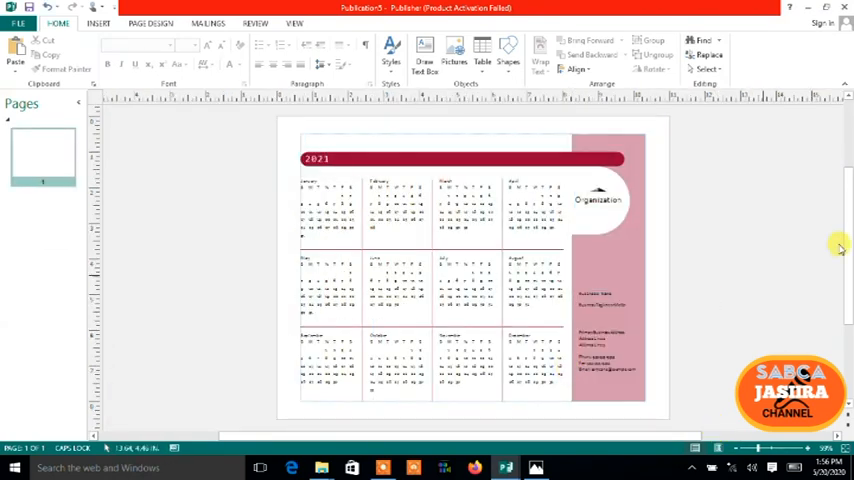
Step: Scroll down through the new 2021 Capsules calendar page to review it
scroll("down", 3)
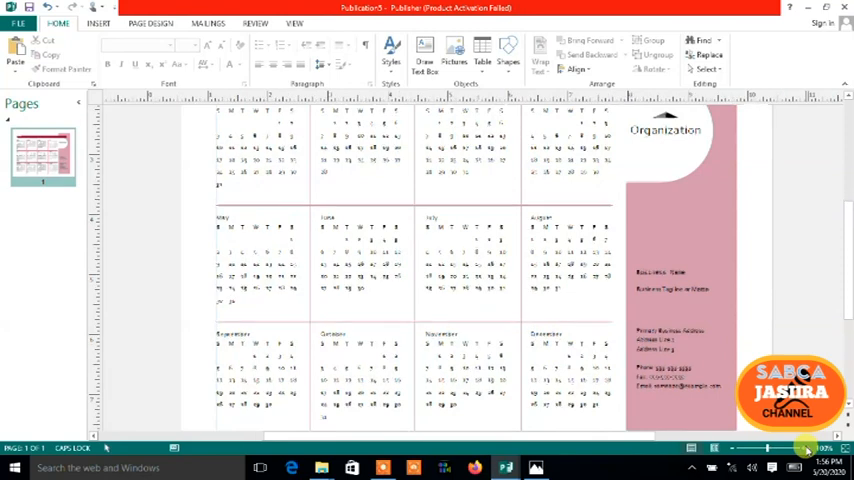
scroll("down", 3)
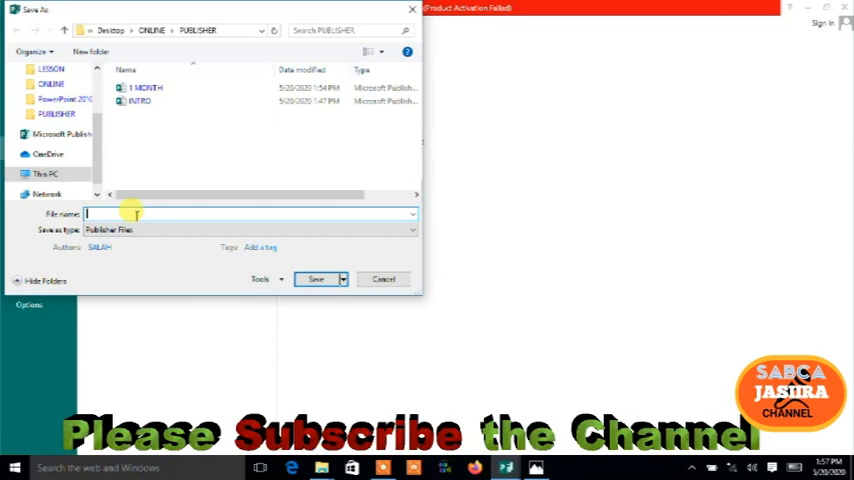
Step: Name the calendar '12 MONTHS' and save it into the PUBLISHER folder
type("12 MONTHS")
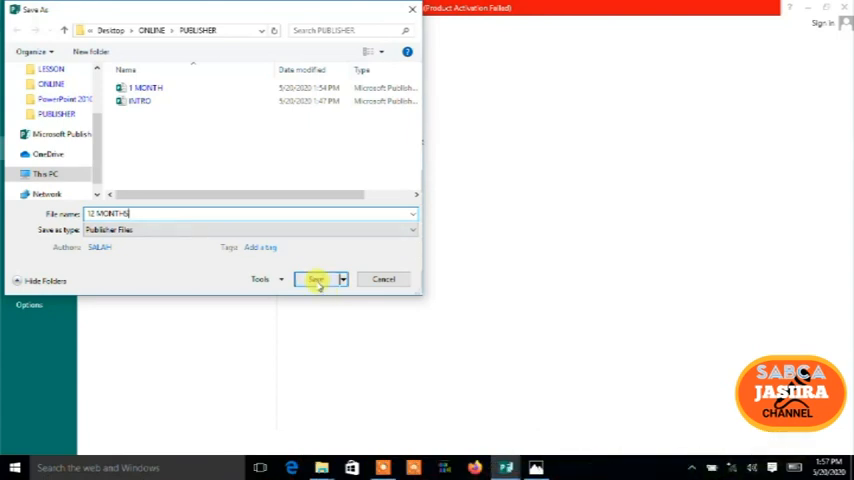
left_click(316, 280)
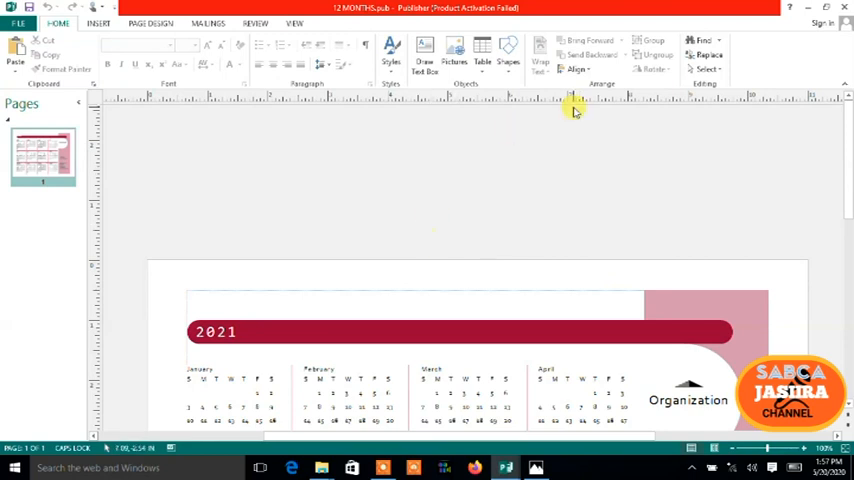
mouse_move(496, 144)
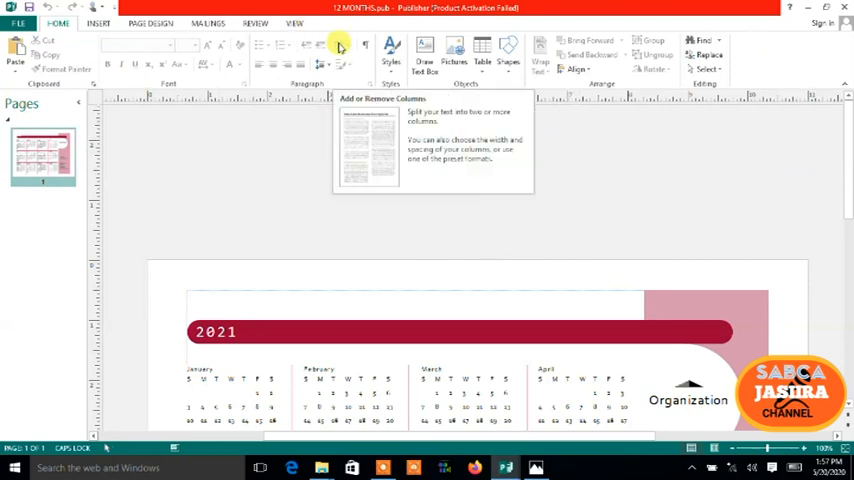
mouse_move(568, 204)
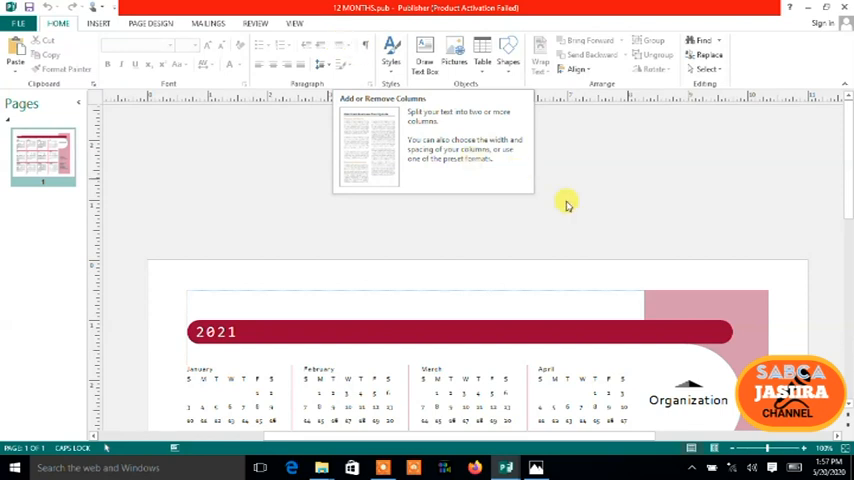
mouse_move(576, 208)
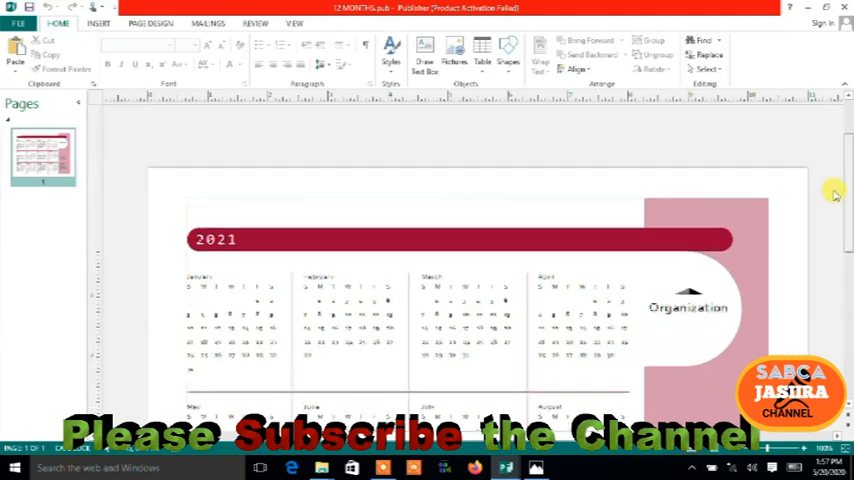
scroll("down", 3)
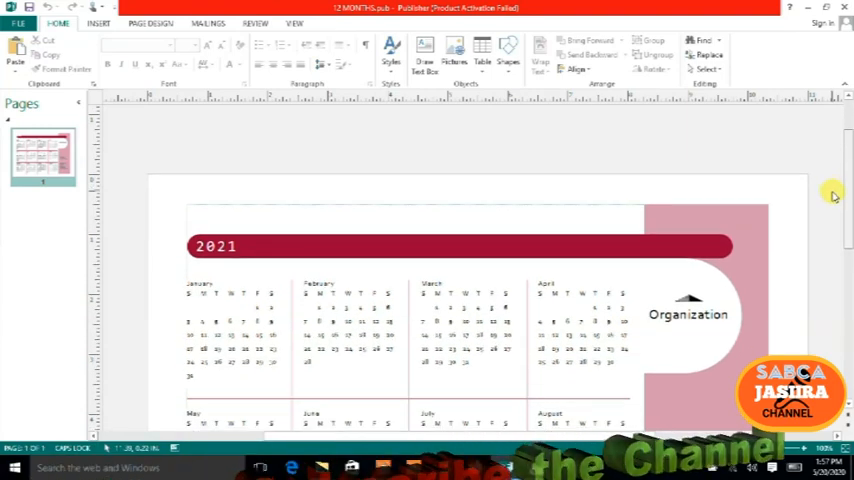
scroll("down", 3)
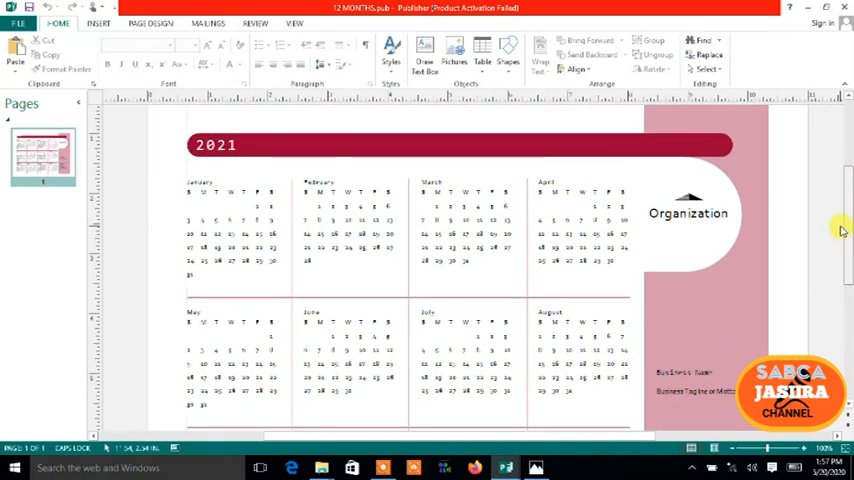
scroll("down", 3)
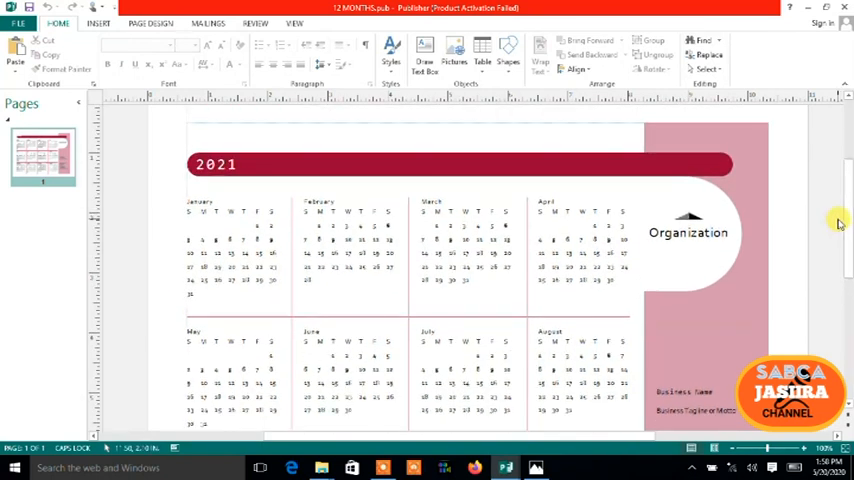